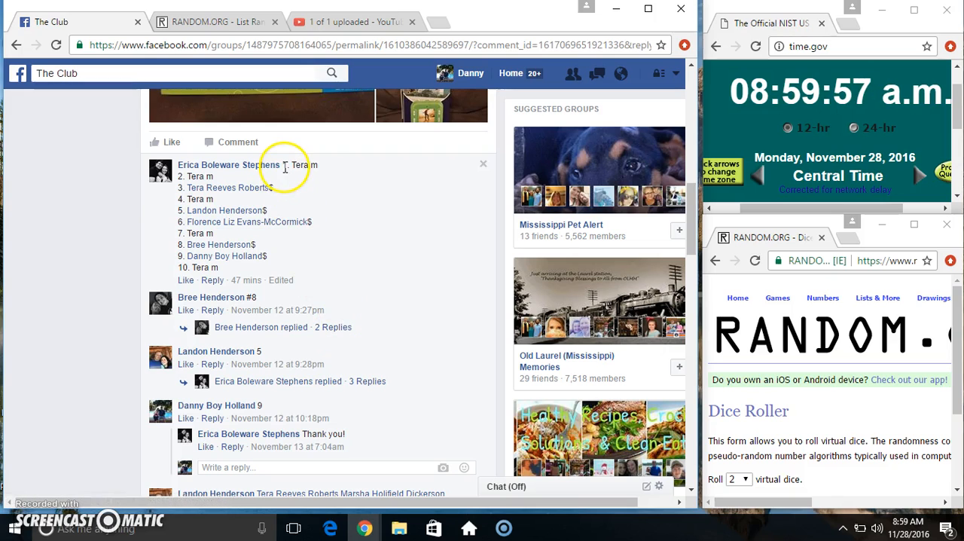
Step: Select and copy the numbered ten-name list from the Facebook group comment
{"action": "left_click_drag", "start_coordinate": [282, 165], "coordinate": [219, 267]}
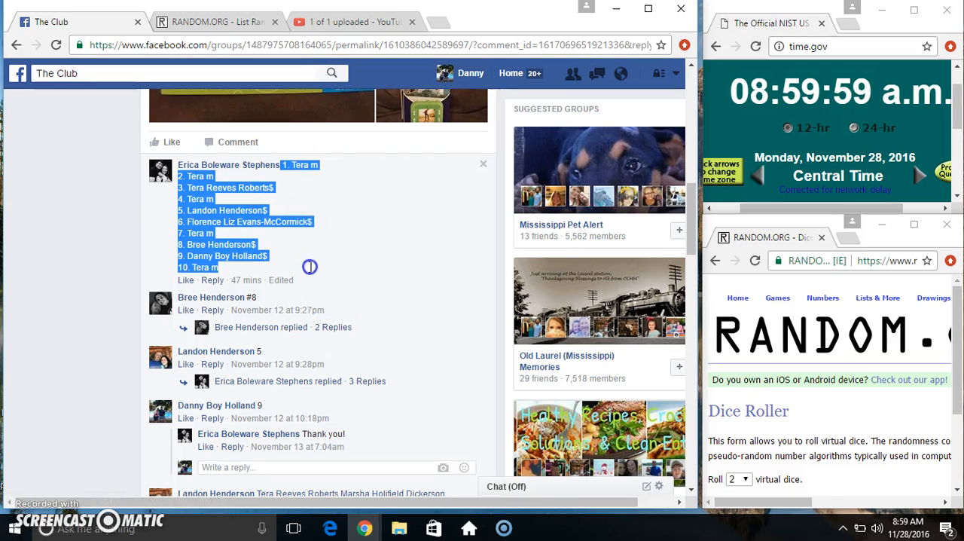
{"action": "scroll", "scroll_direction": "down", "scroll_amount": 3}
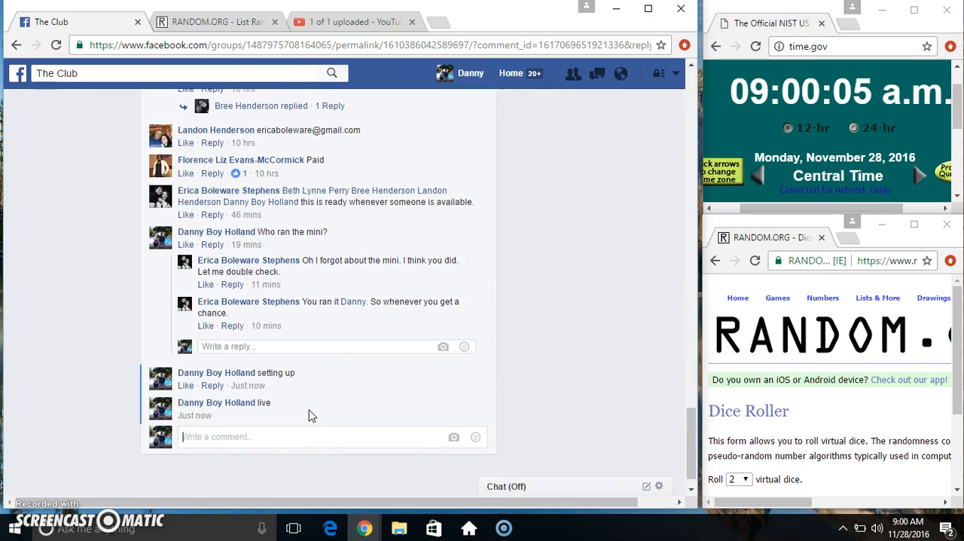
{"action": "mouse_move", "coordinate": [248, 415]}
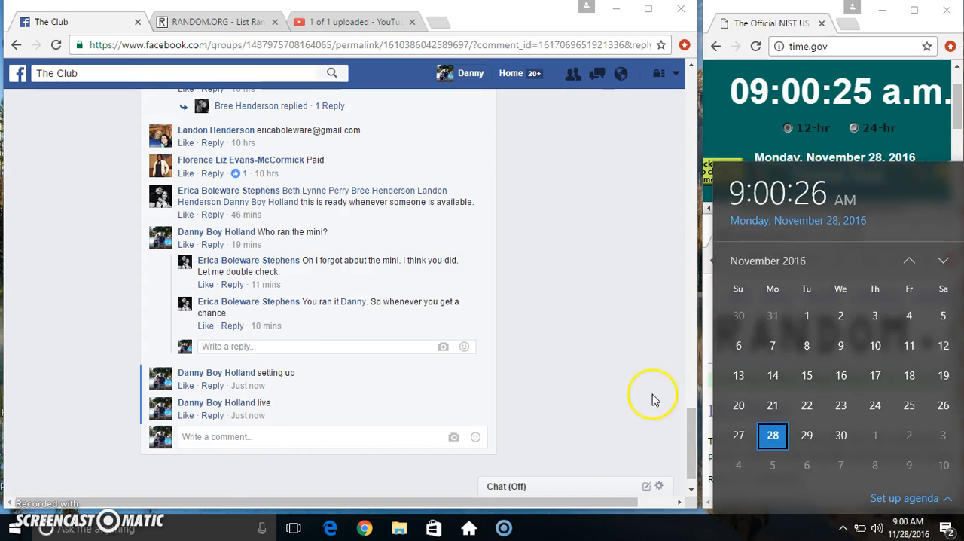
{"action": "left_click", "coordinate": [215, 21]}
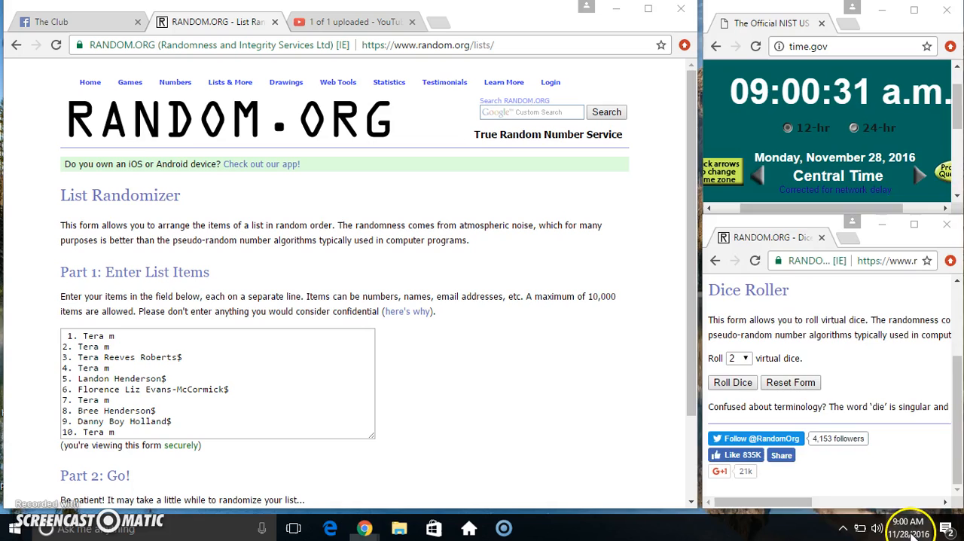
Step: Roll two dice in the RANDOM.ORG Dice Roller
{"action": "left_click", "coordinate": [732, 382]}
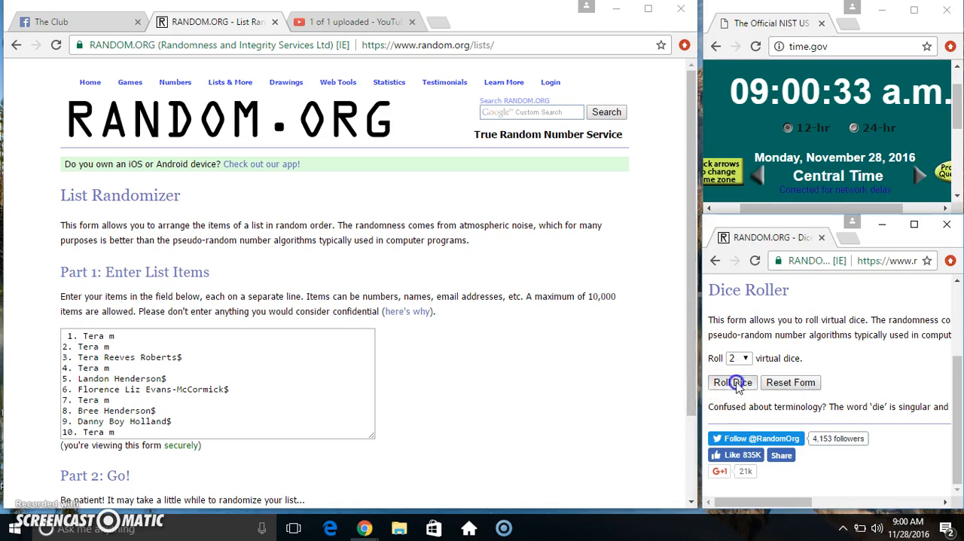
{"action": "left_click", "coordinate": [732, 382]}
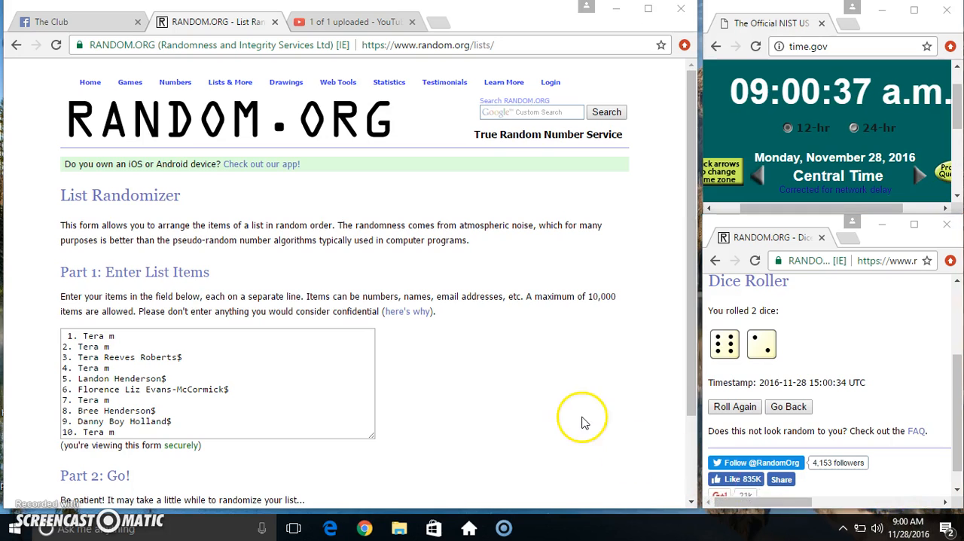
Step: Shuffle the ten names repeatedly in the List Randomizer, then type 'done' in the Facebook comment box
{"action": "scroll", "scroll_direction": "down", "scroll_amount": 3}
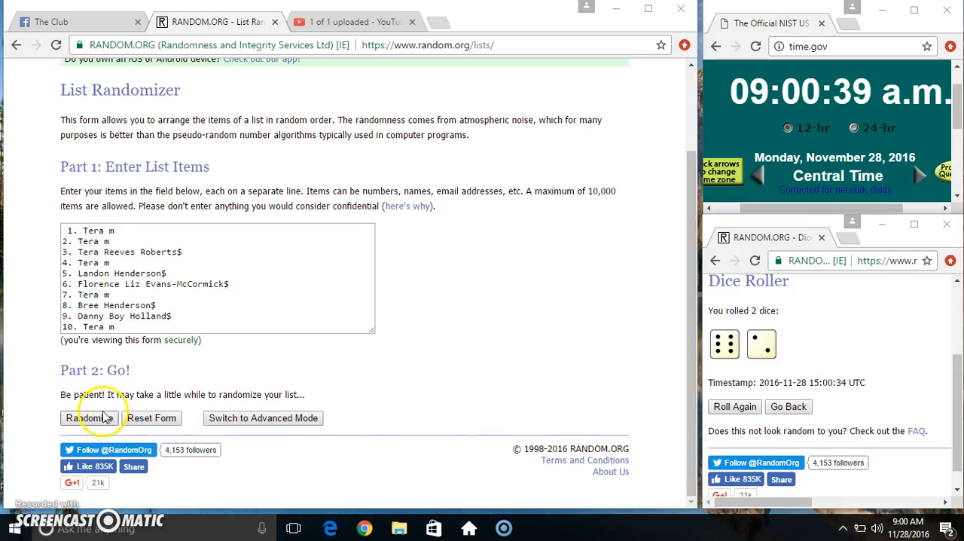
{"action": "left_click", "coordinate": [88, 418]}
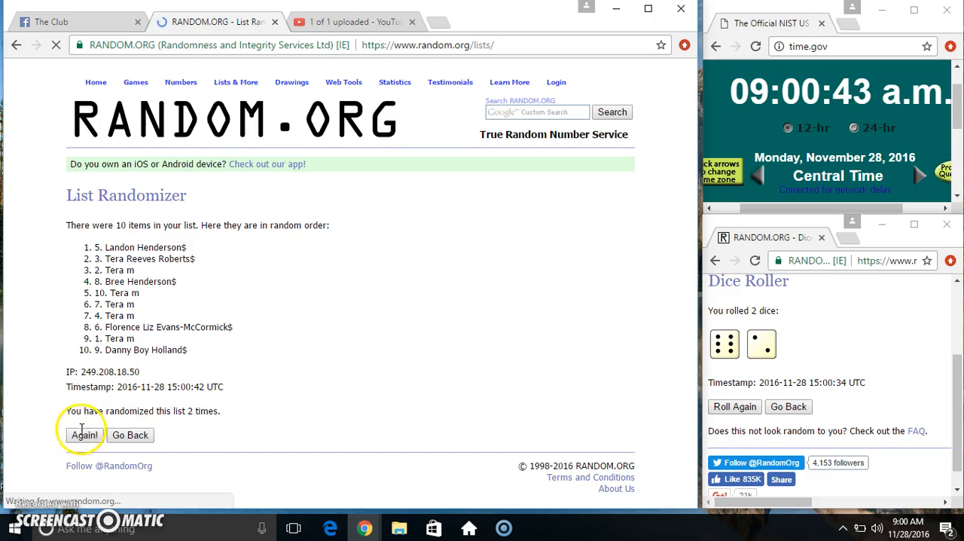
{"action": "left_click", "coordinate": [83, 434]}
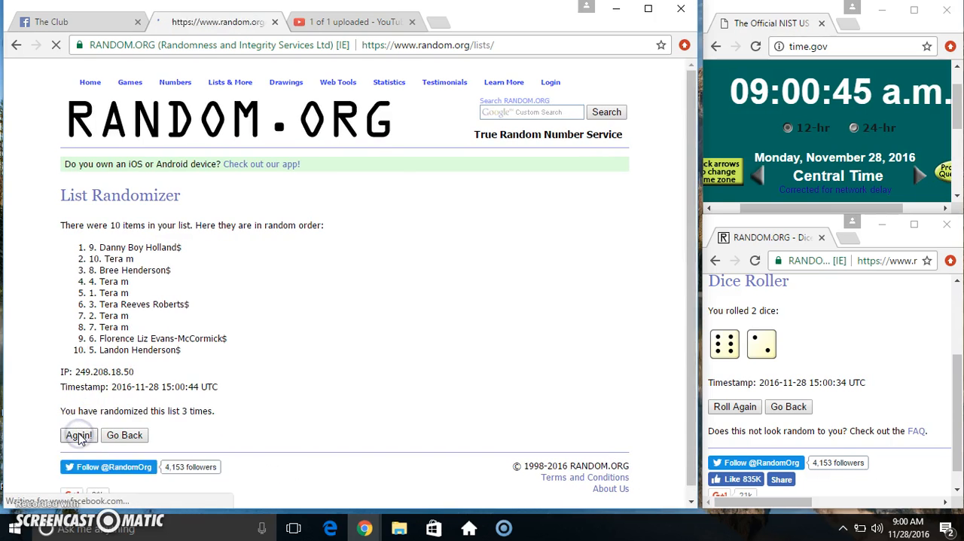
{"action": "left_click", "coordinate": [78, 435]}
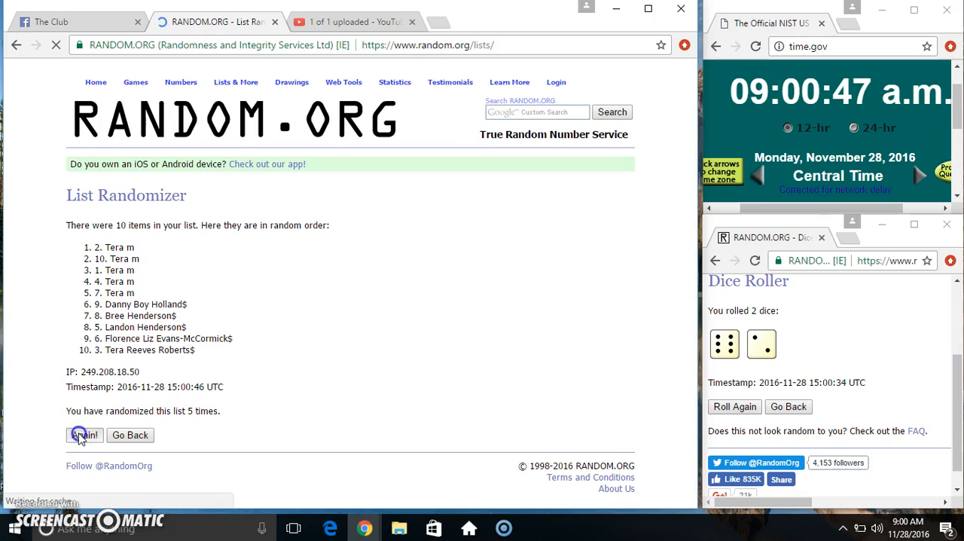
{"action": "left_click", "coordinate": [83, 435]}
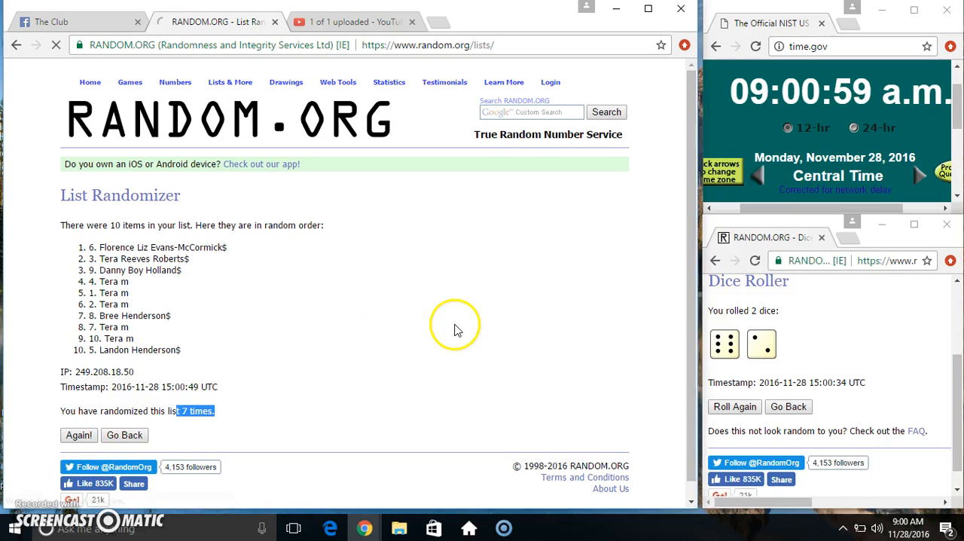
{"action": "left_click", "coordinate": [79, 434]}
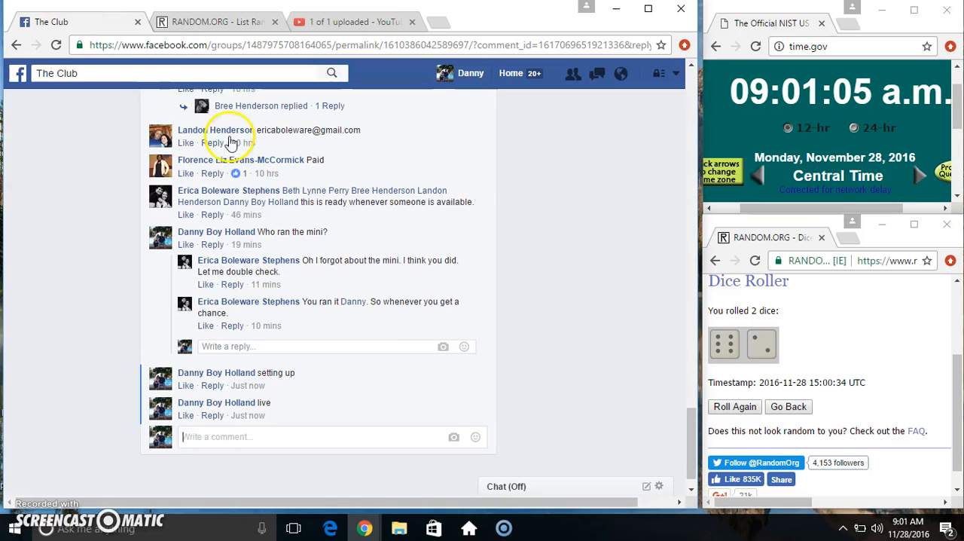
{"action": "type", "text": "done"}
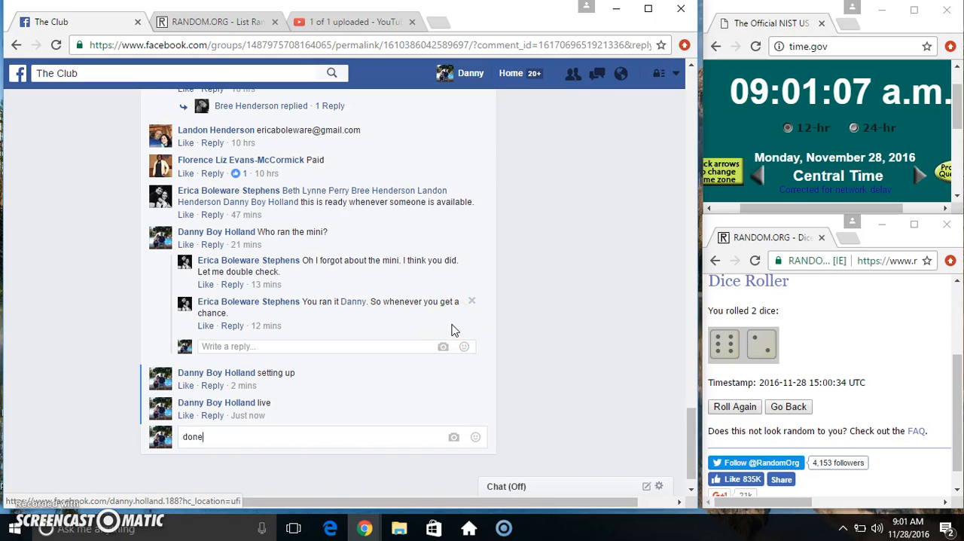